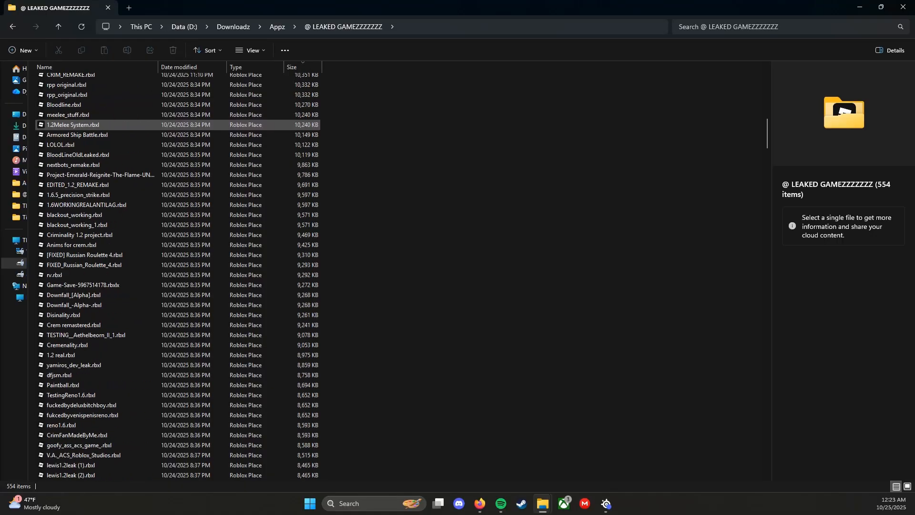
Scroll down the leaked games folder and select Jailbreak.rbxl to show its details.
scroll("down", 3)
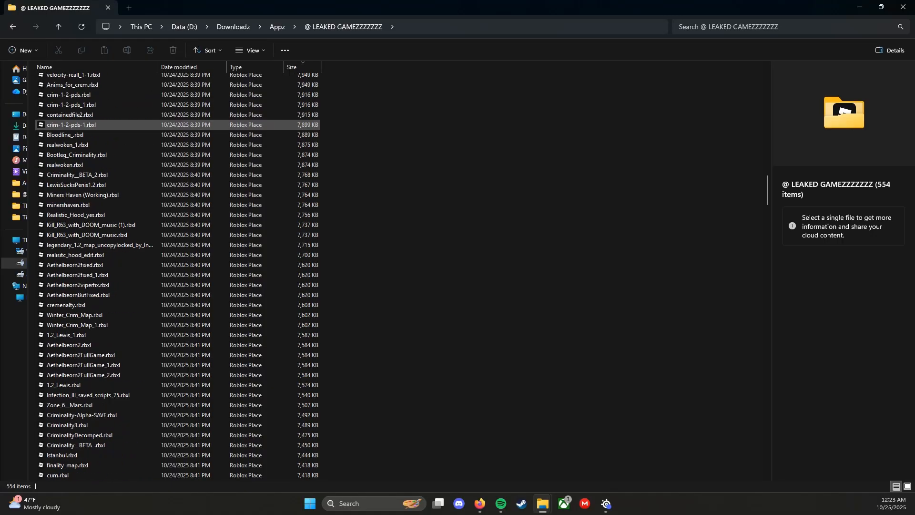
scroll("down", 3)
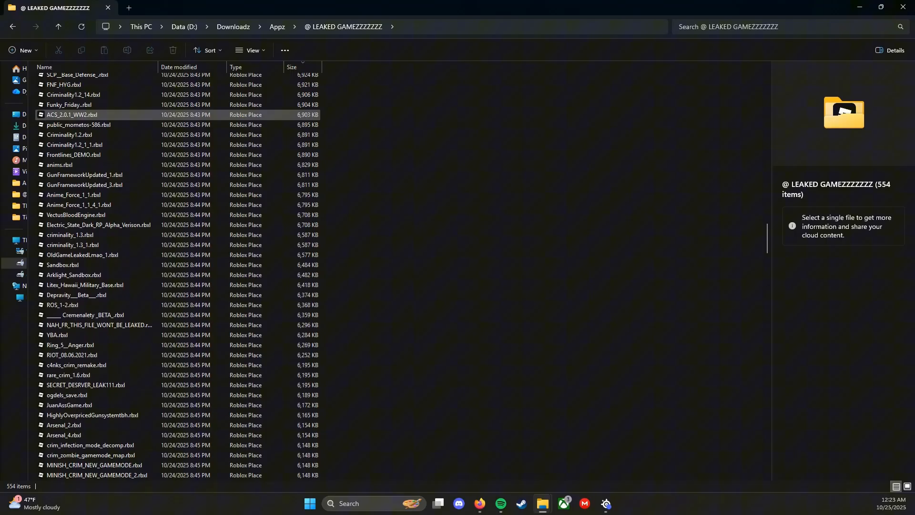
scroll("down", 3)
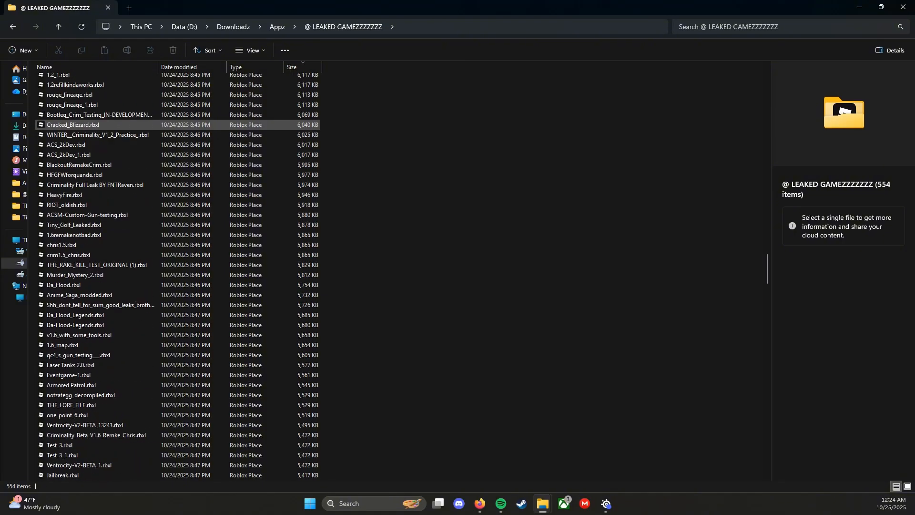
scroll("down", 3)
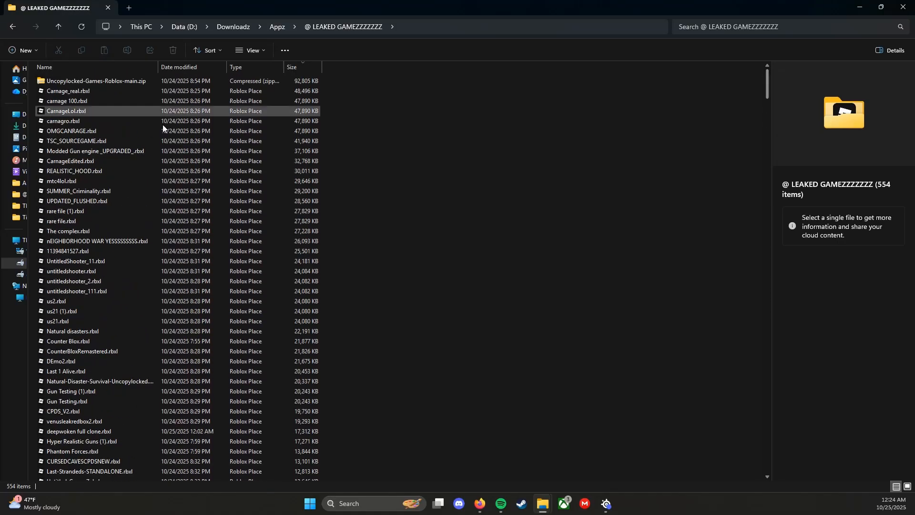
mouse_move(66, 111)
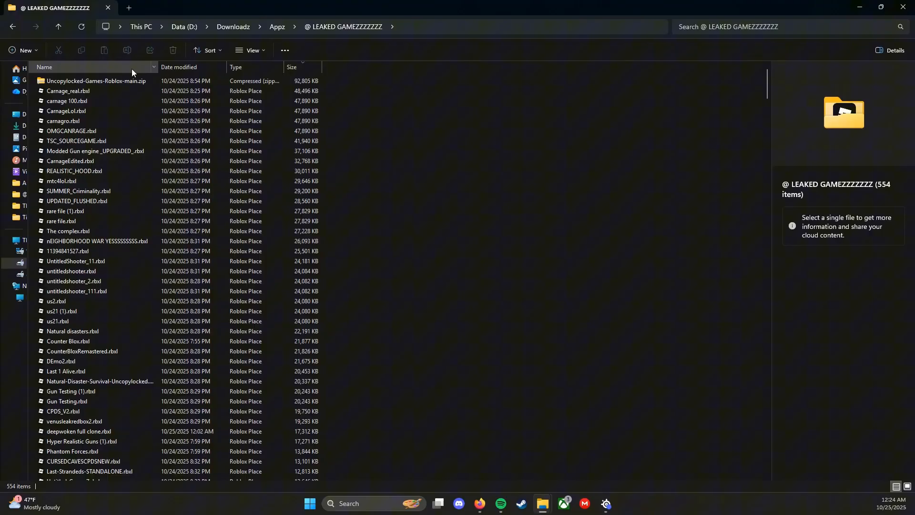
left_click(74, 171)
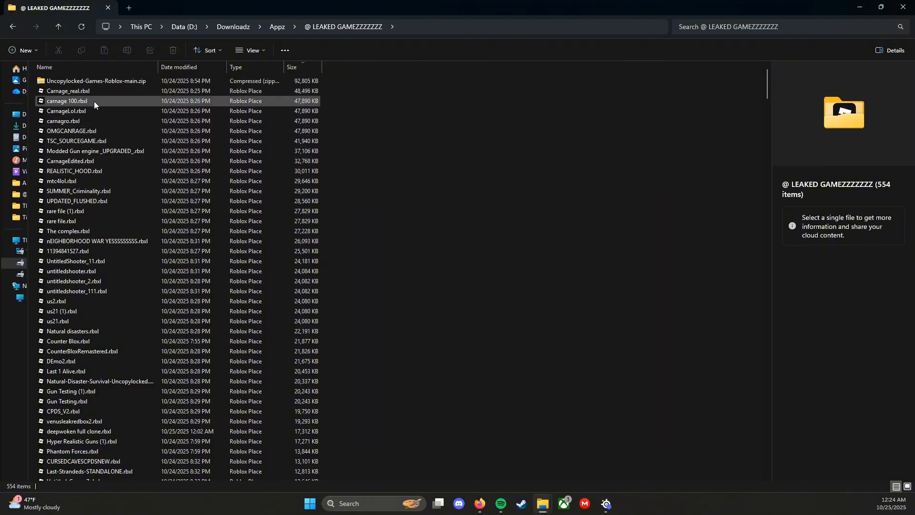
Scroll further through the folder's 554 Roblox place files.
scroll("down", 3)
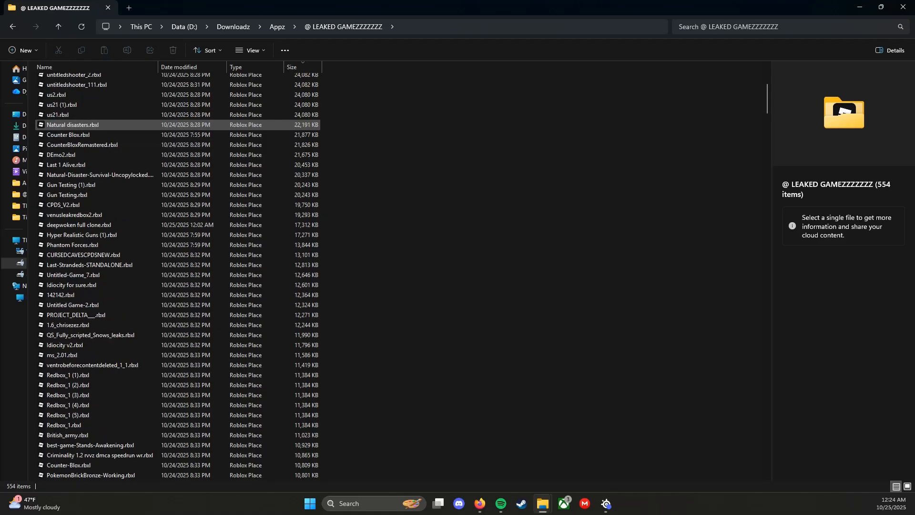
scroll("down", 3)
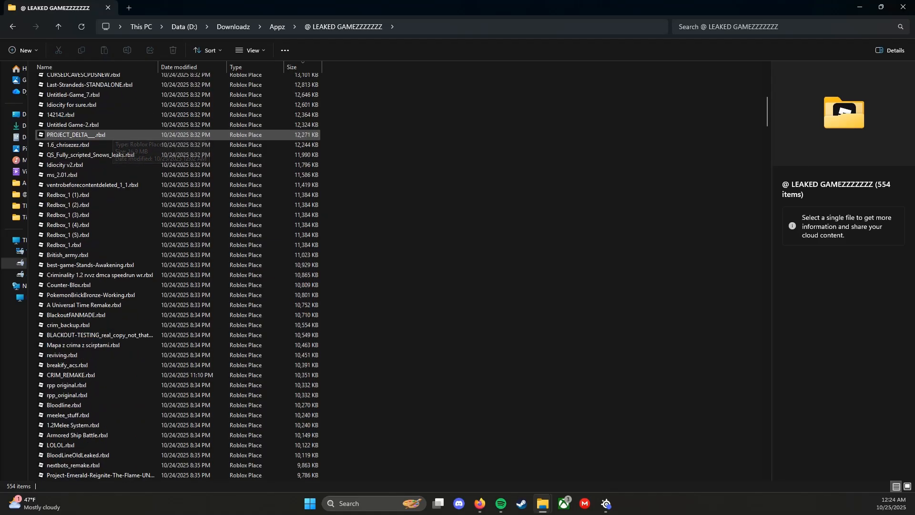
scroll("down", 3)
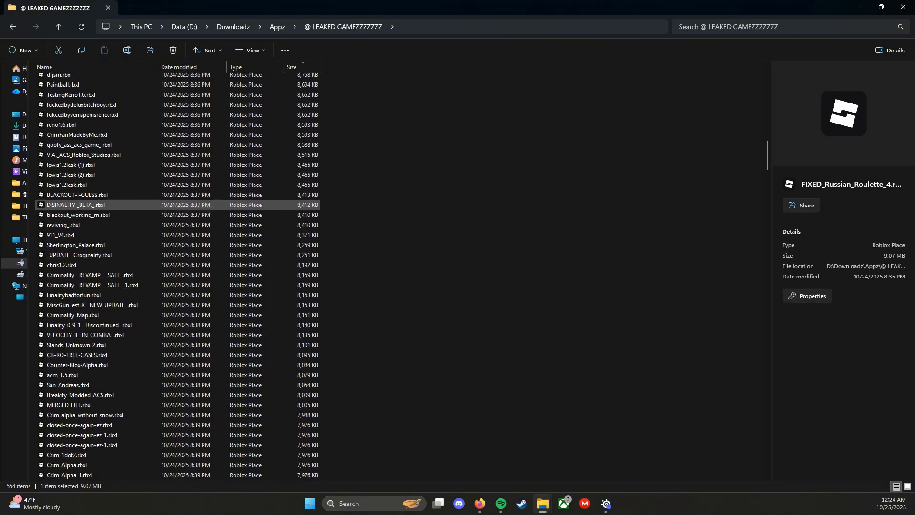
scroll("down", 3)
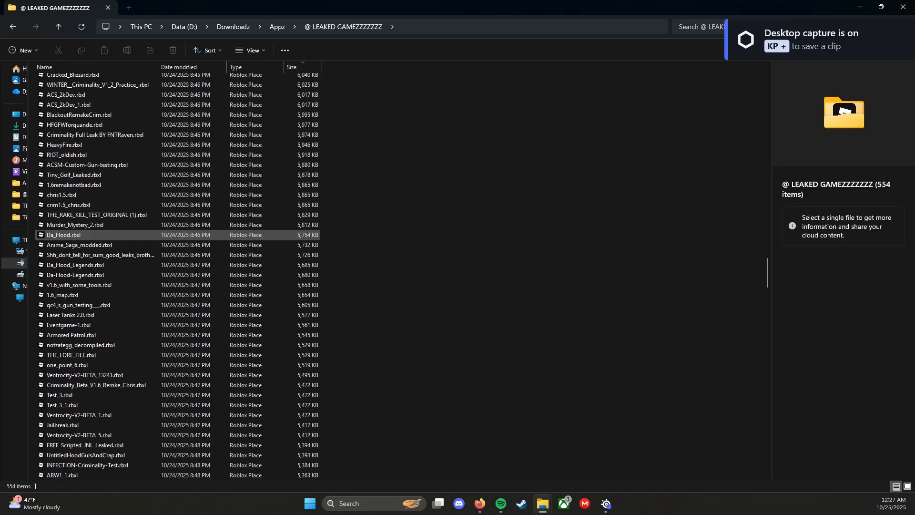
scroll("down", 3)
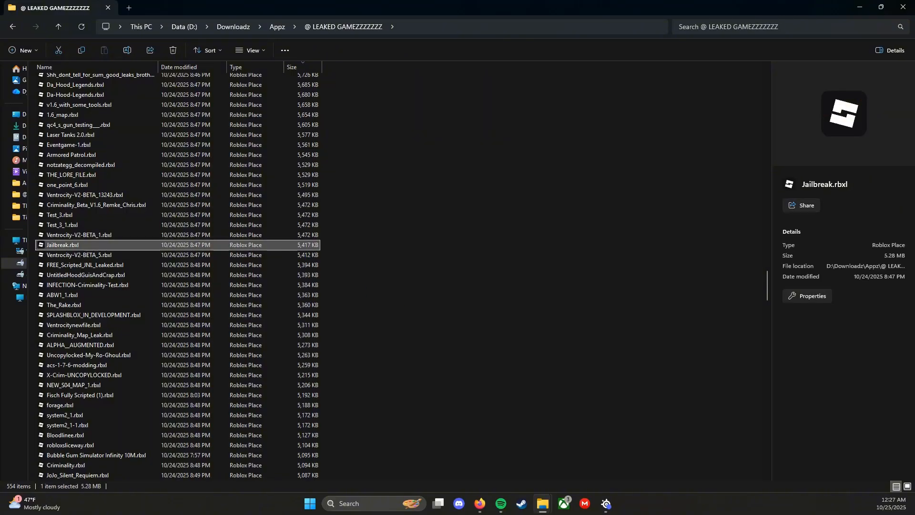
Load Jailbreak.rbxl in Roblox Studio and start a playtest session.
double_click(63, 245)
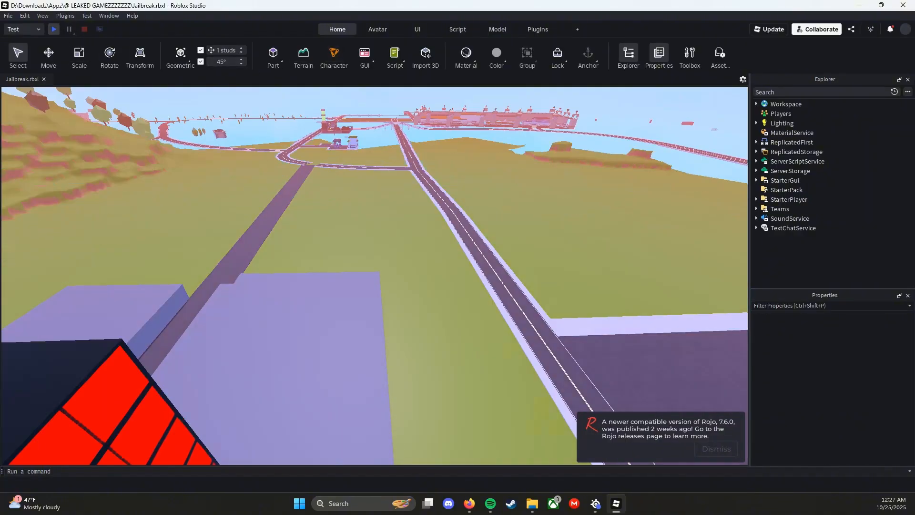
left_click(54, 30)
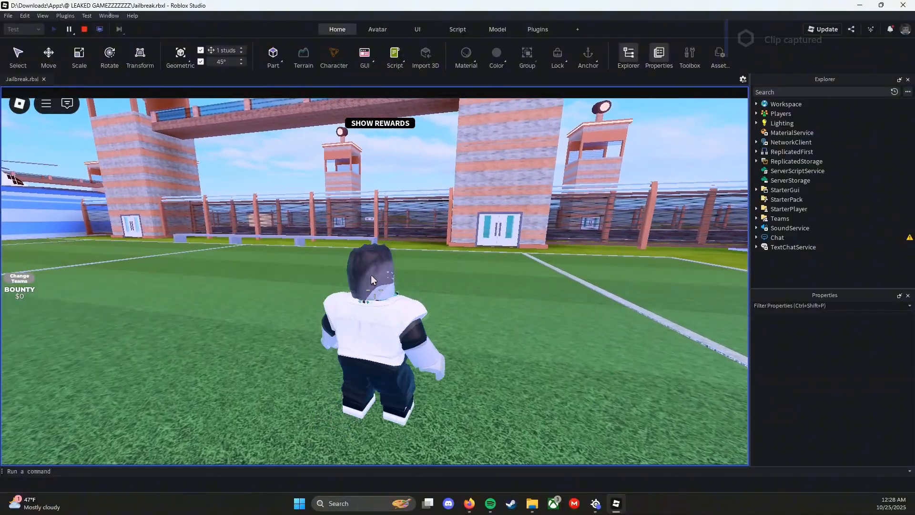
Bring up Manage Plugins from the Plugins menu, showing no plugins installed.
left_click(64, 15)
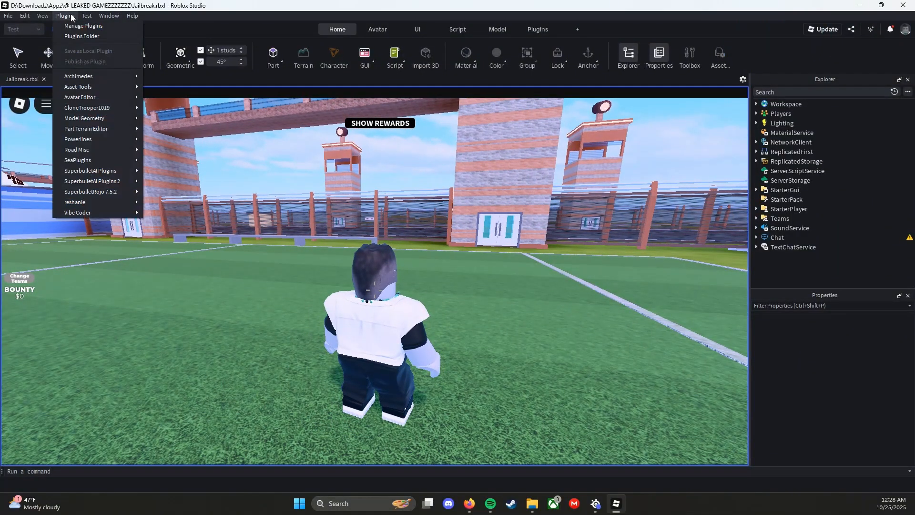
left_click(82, 25)
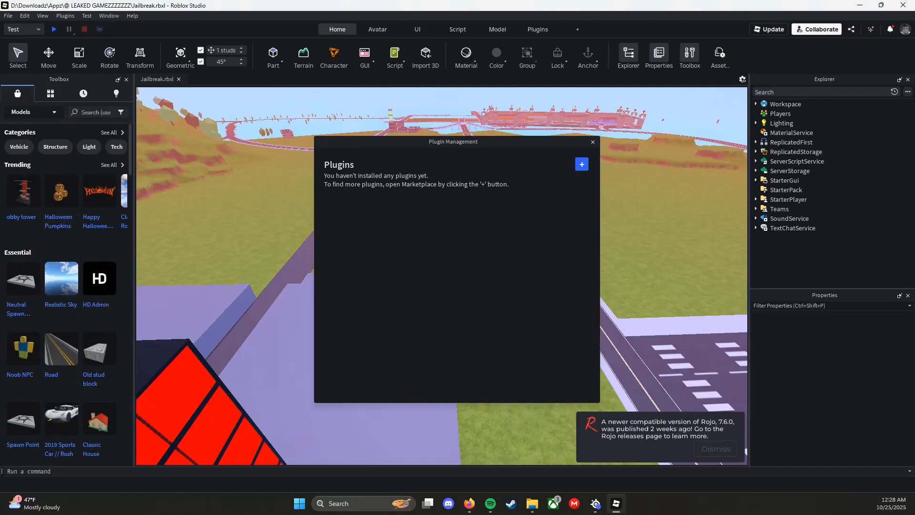
Search the Toolbox for 'Animation spoofer' filtered to plugin results.
type("Anima")
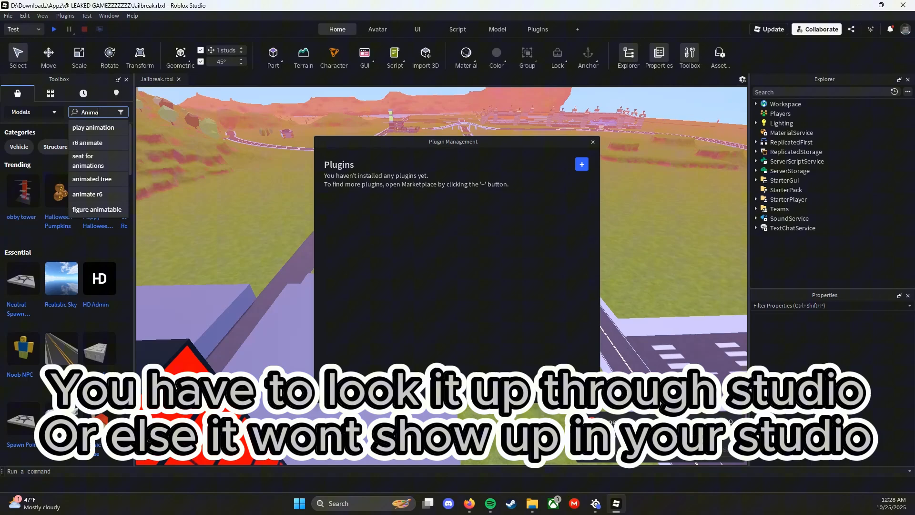
type("ion spoofer")
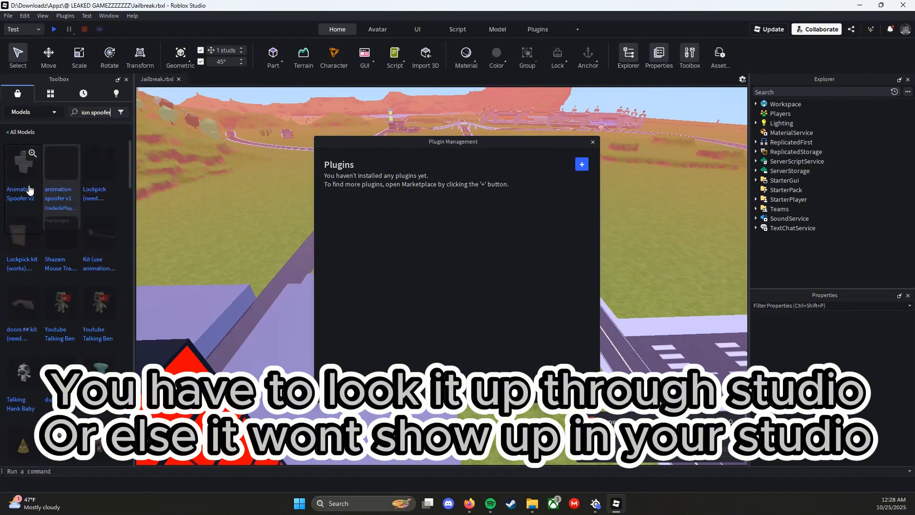
left_click(33, 112)
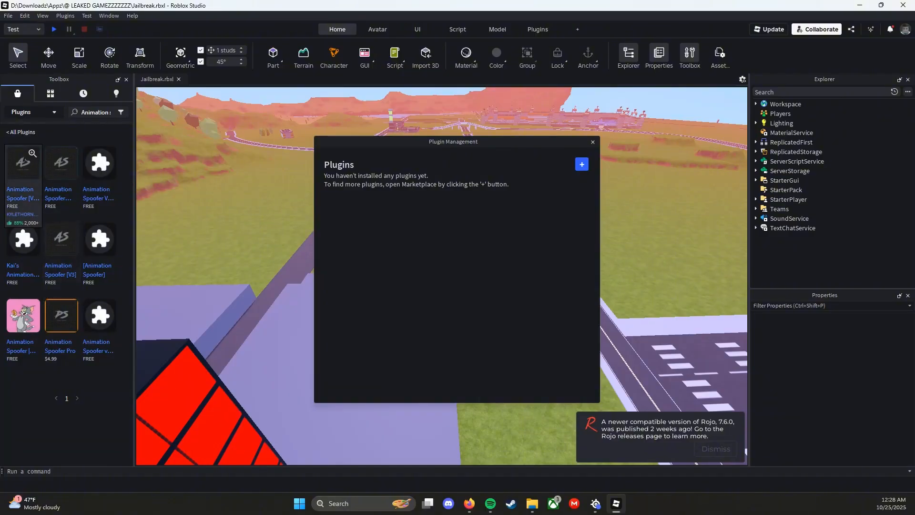
Install the Animation Spoofer [V3] plugin from its details page.
left_click(61, 239)
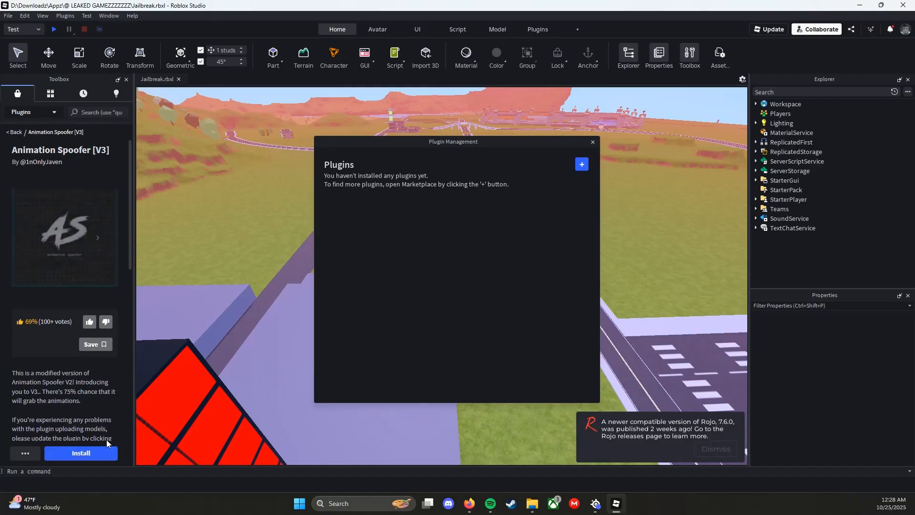
left_click(80, 453)
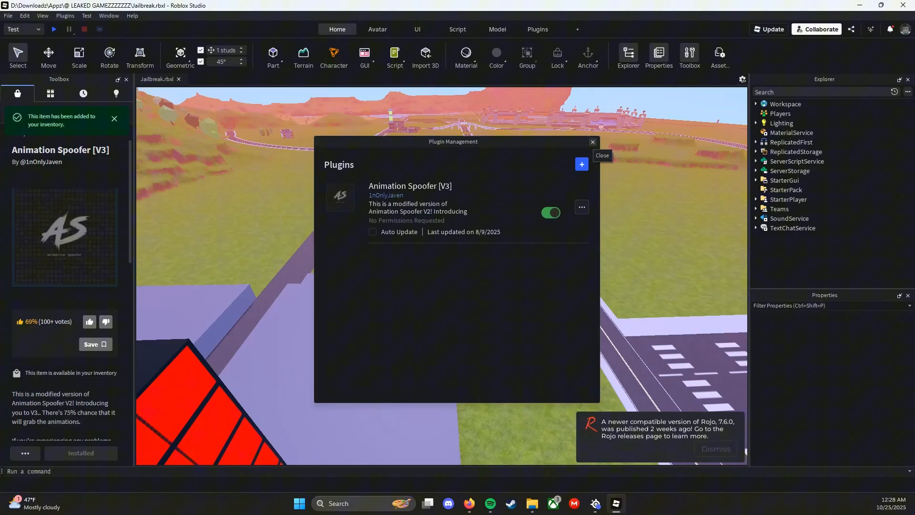
Dismiss Plugin Management and launch the Animation Spoofer [V3] window.
left_click(593, 142)
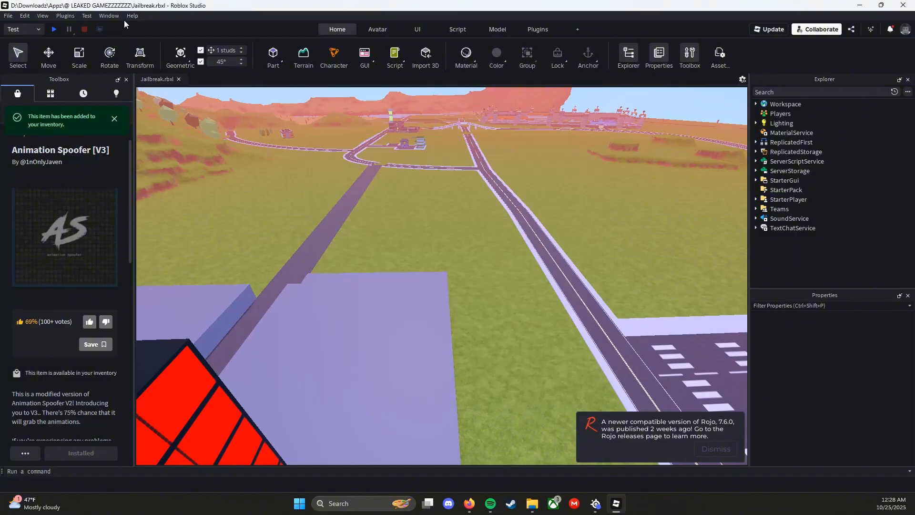
left_click(535, 30)
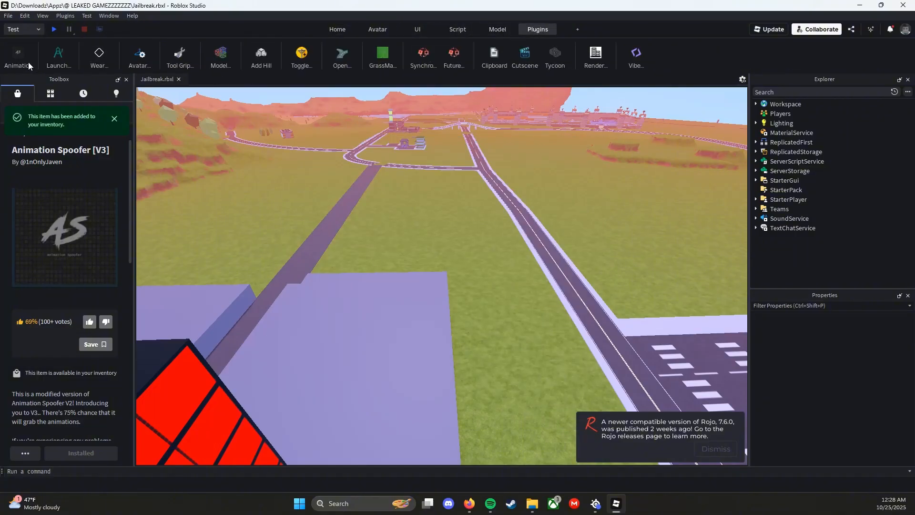
left_click(19, 56)
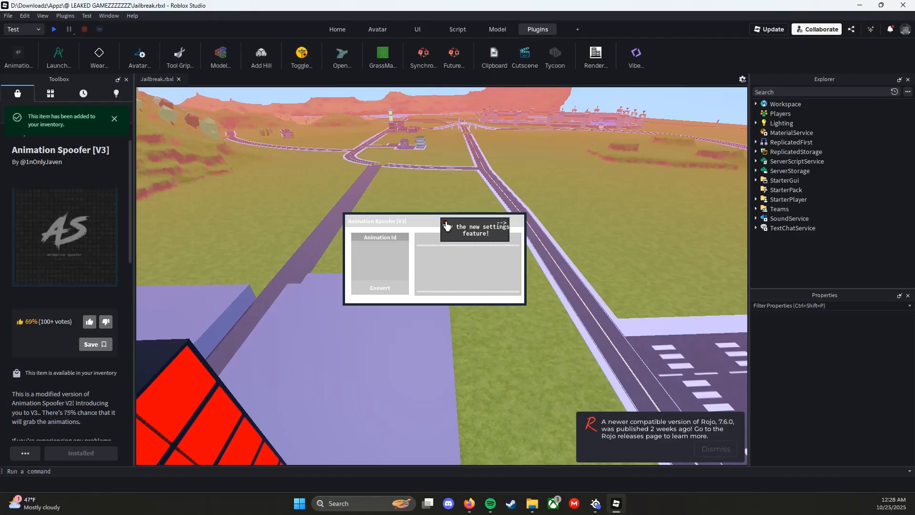